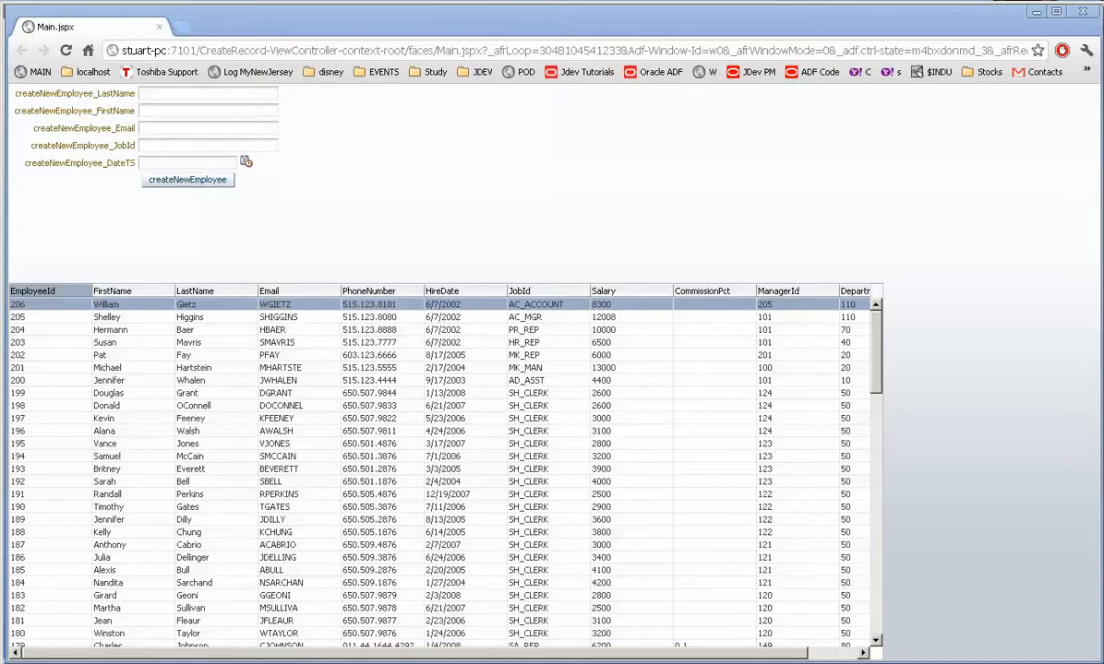
mouse_move(918, 660)
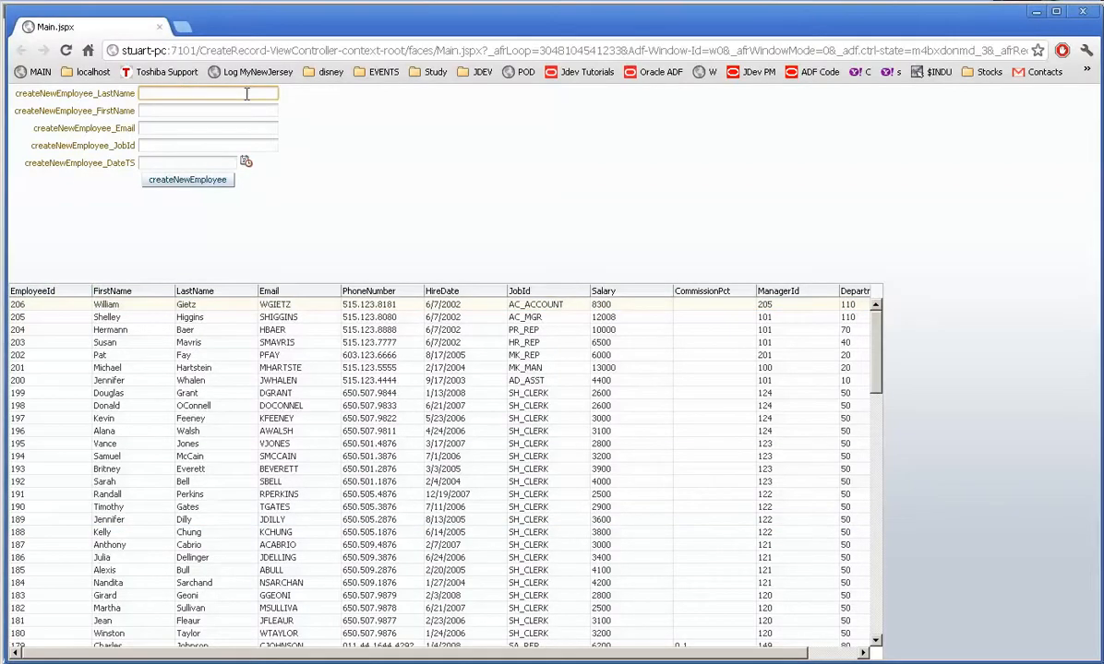
text(Flem)
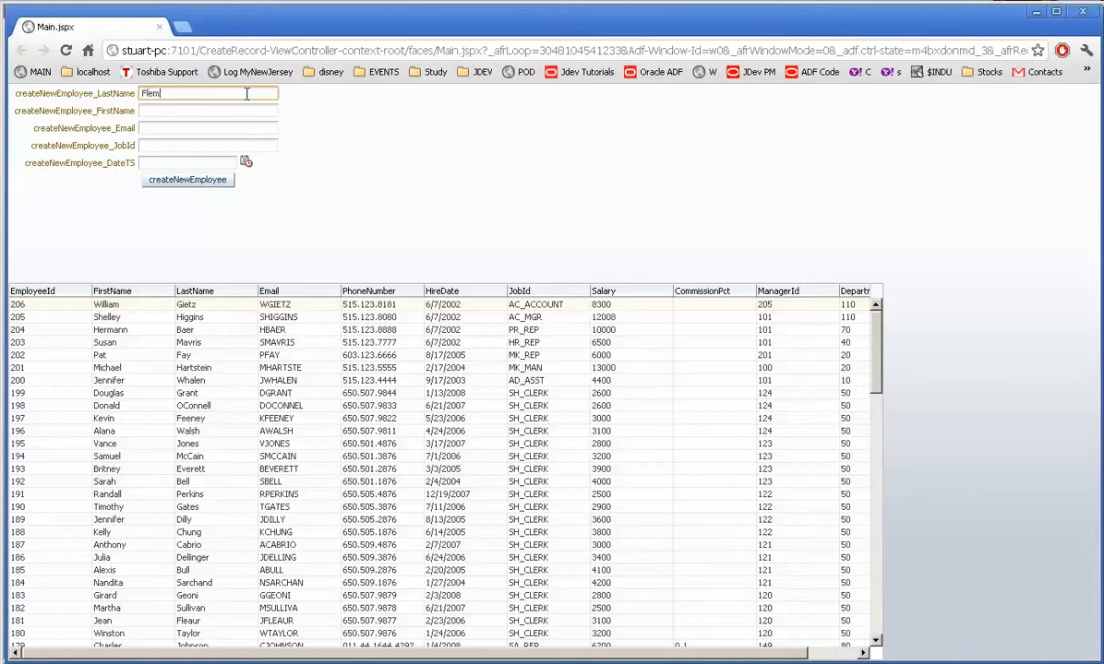
text(Stuart)
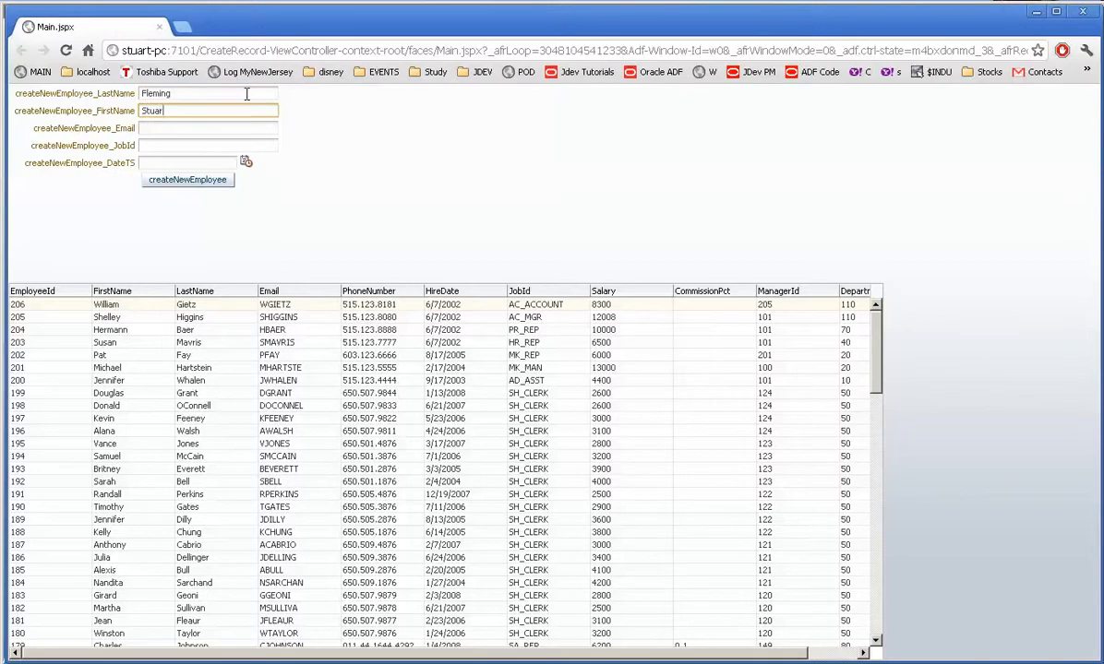
text(ssl)
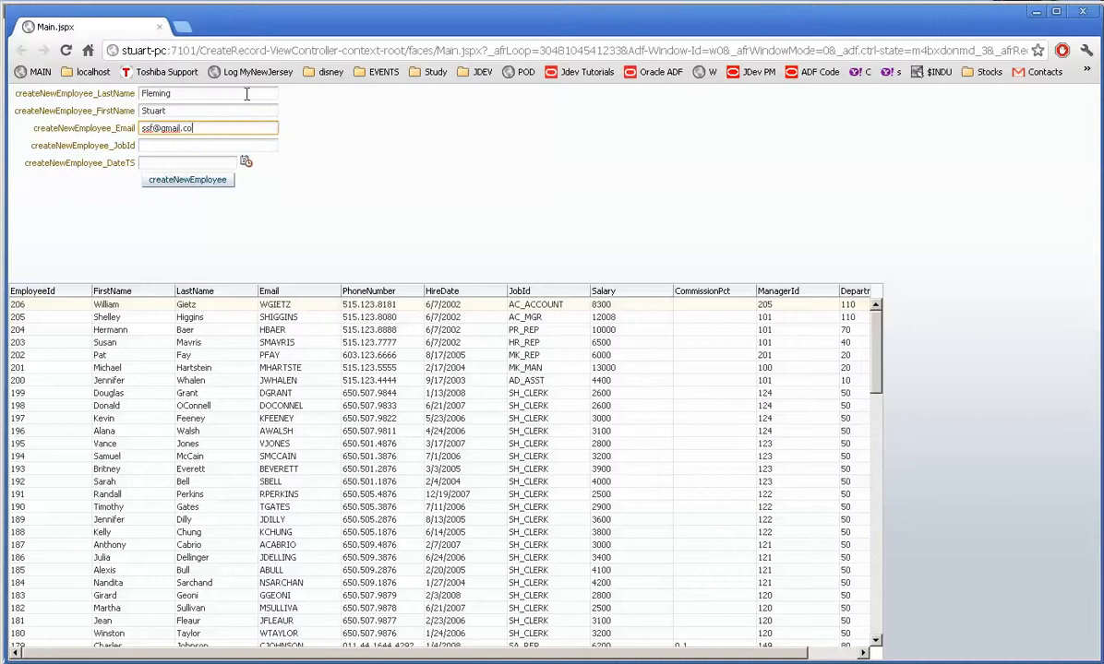
text(SA_MAN)
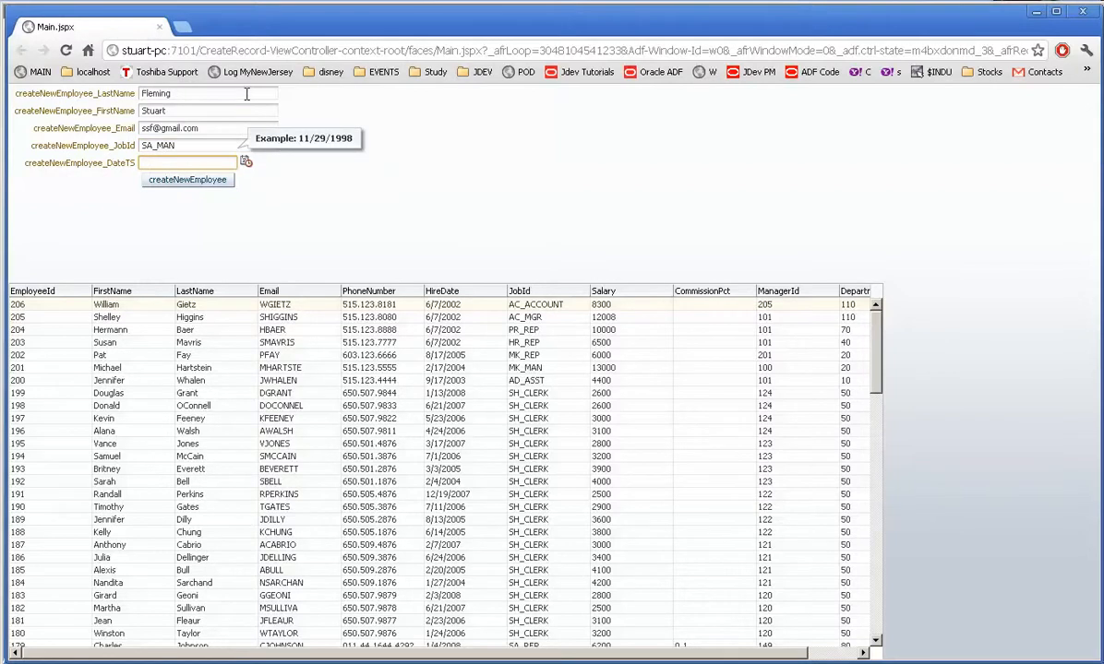
- Set the hire date to 4/10/2012 using the date picker
click(246, 163)
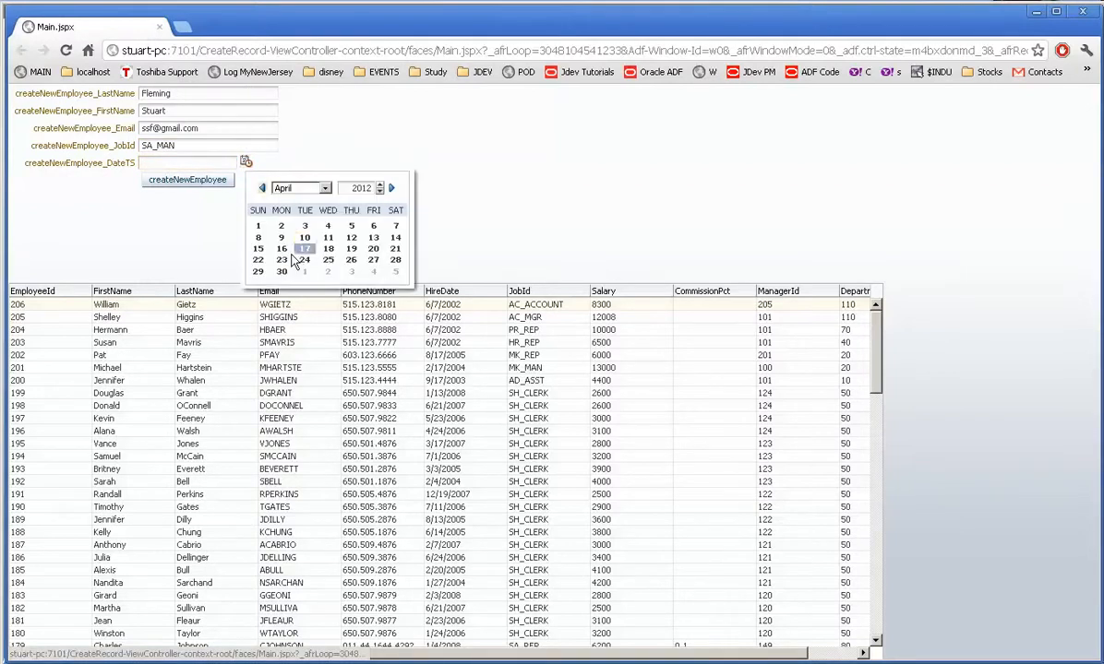
click(304, 249)
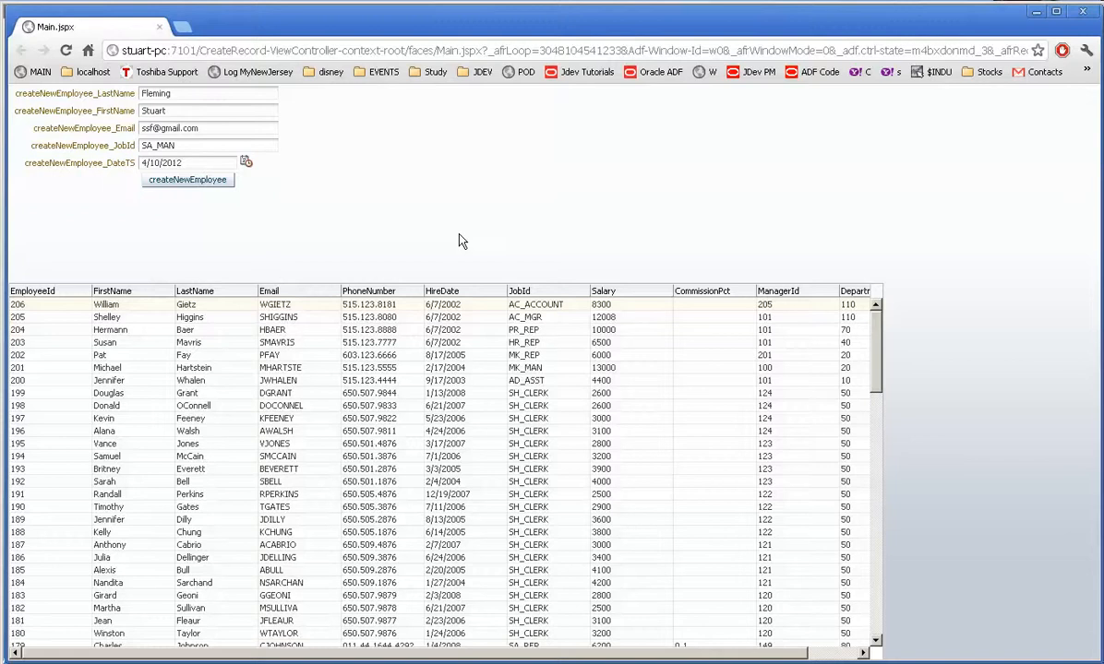
mouse_move(240, 224)
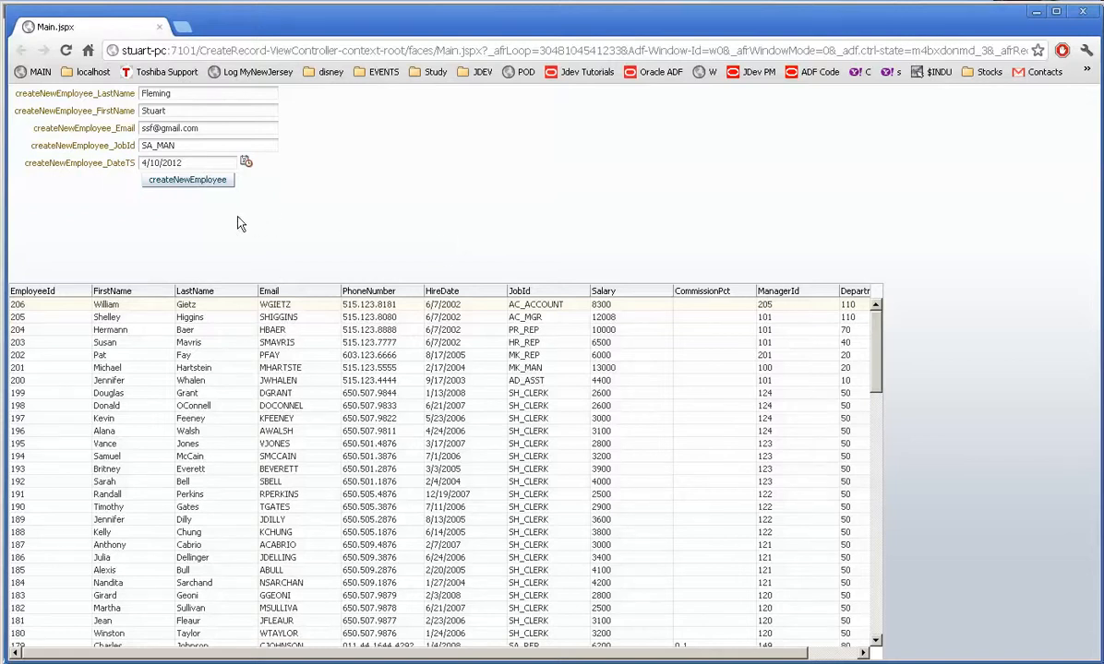
click(277, 316)
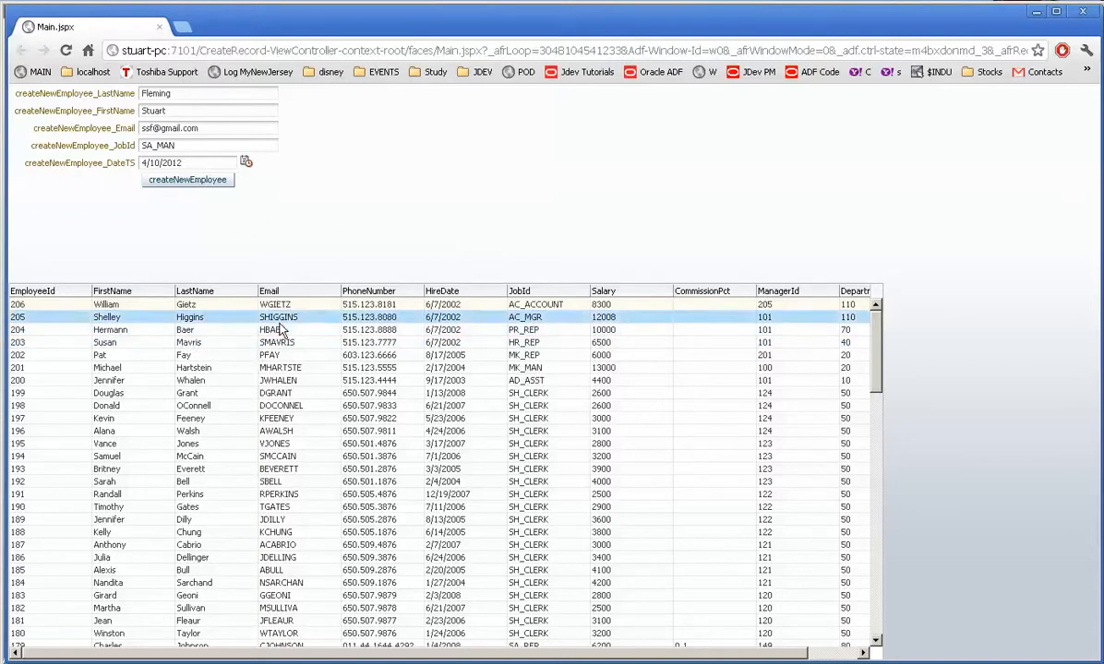
click(130, 330)
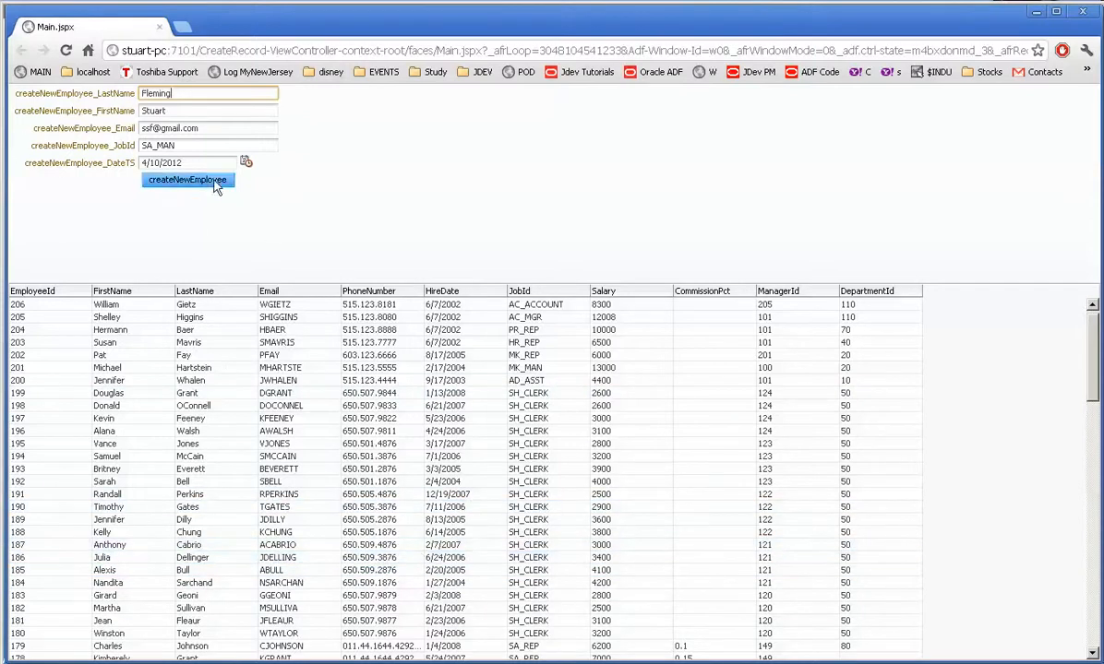
- Resubmit the form and dismiss the ORA-00001 duplicate-email error
click(187, 180)
text(2)
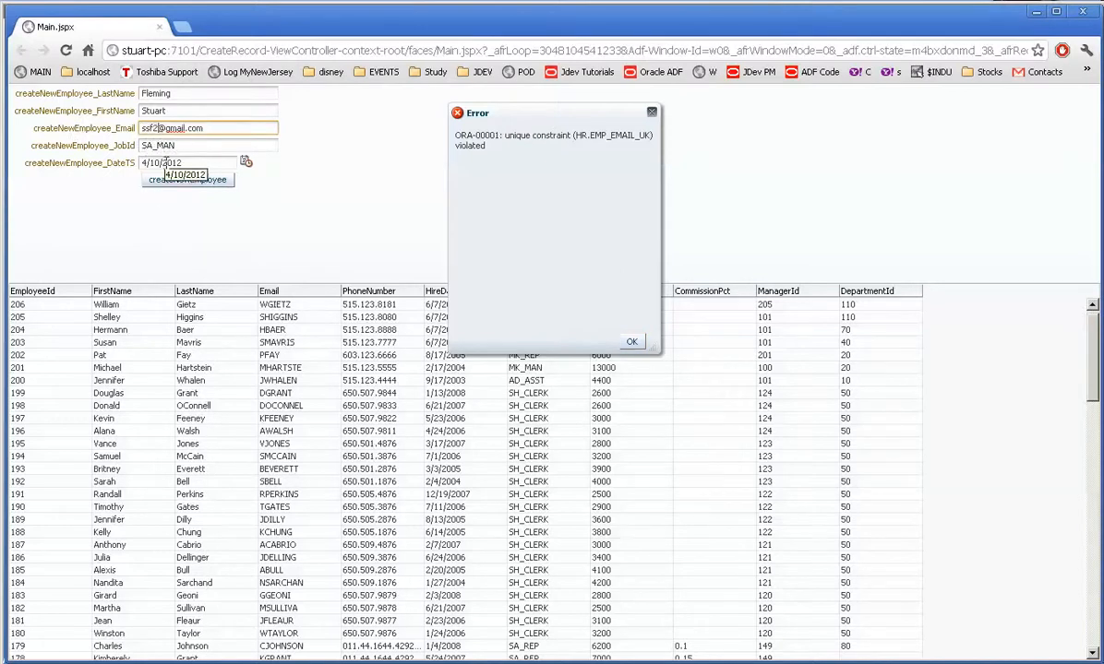
click(631, 341)
text(22)
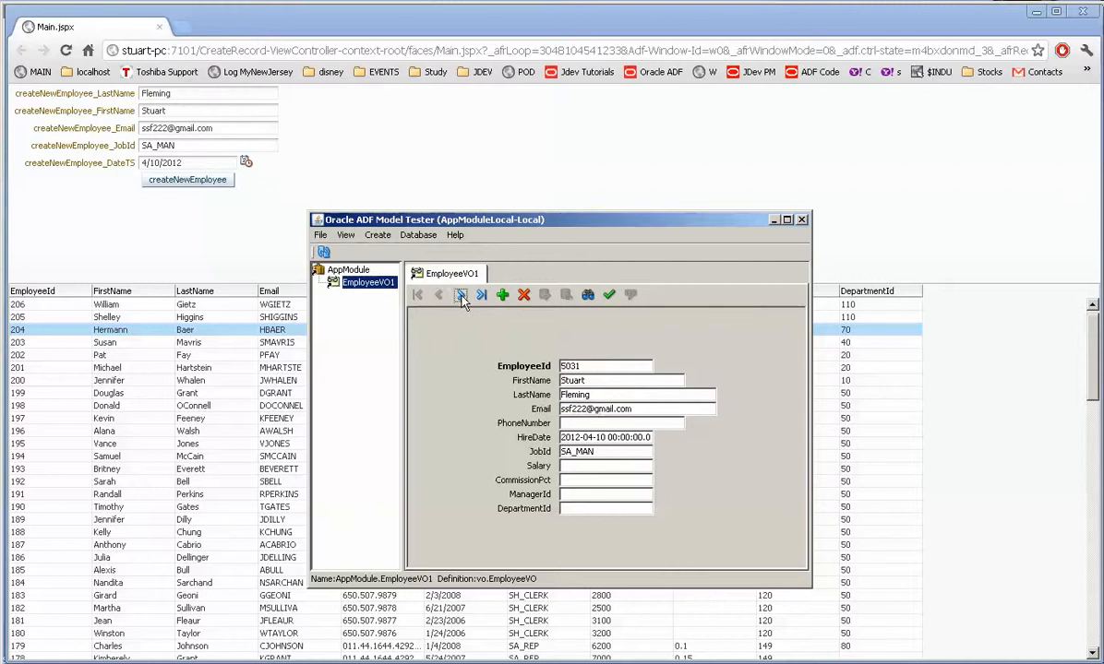
- Browse employee records 5031 and 5028 in EmployeeVO1, then close the Model Tester
click(460, 294)
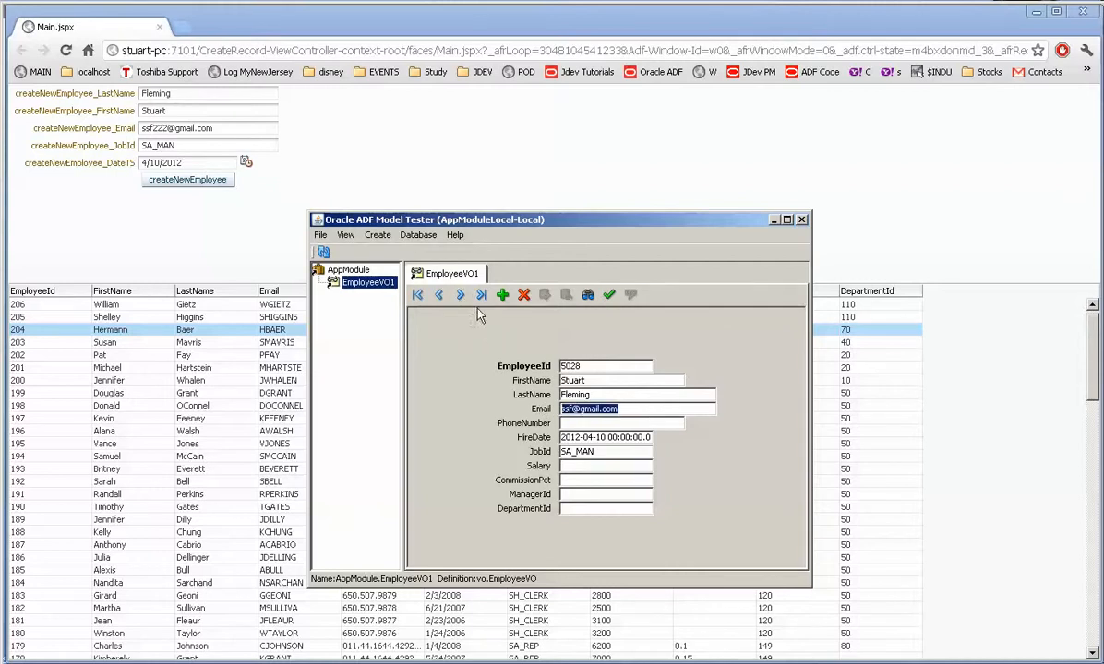
click(438, 295)
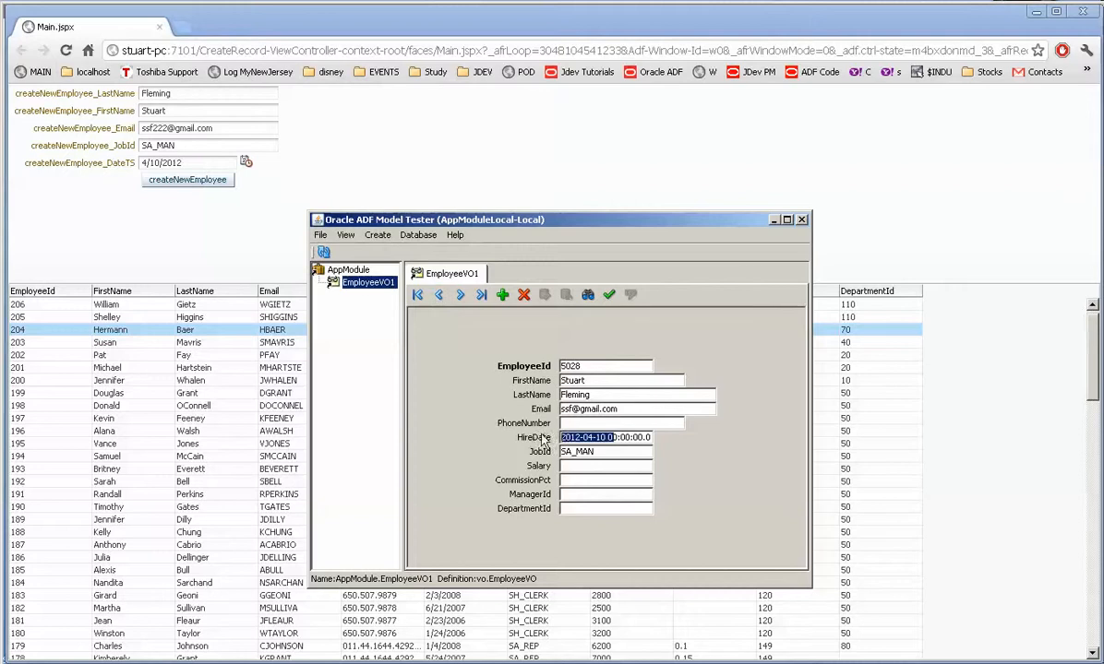
click(803, 219)
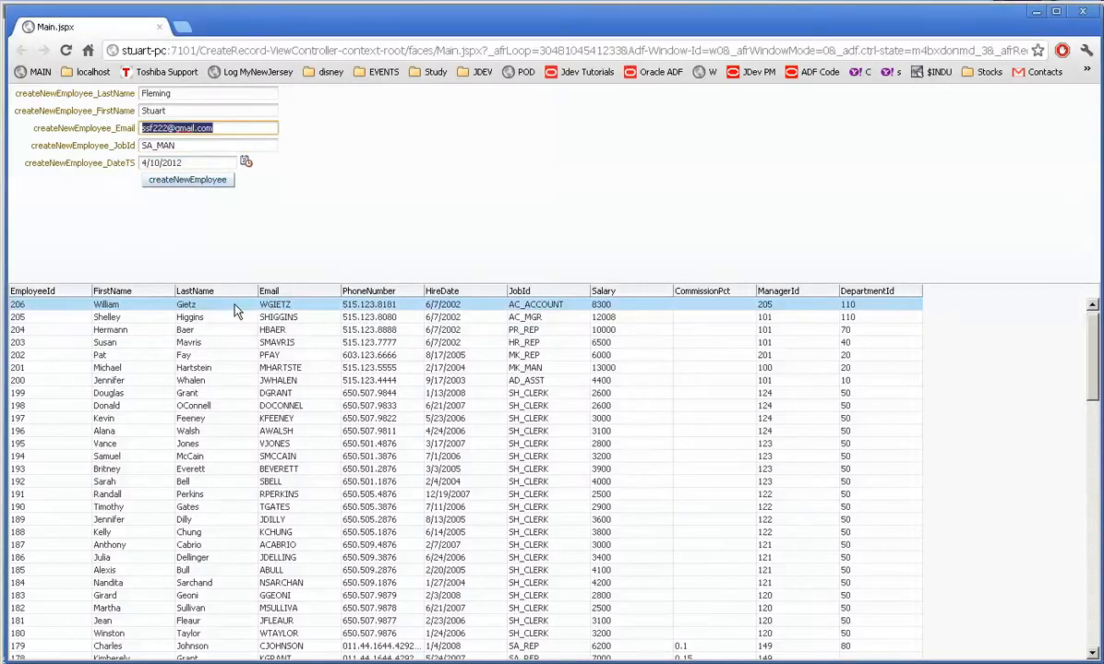
click(369, 342)
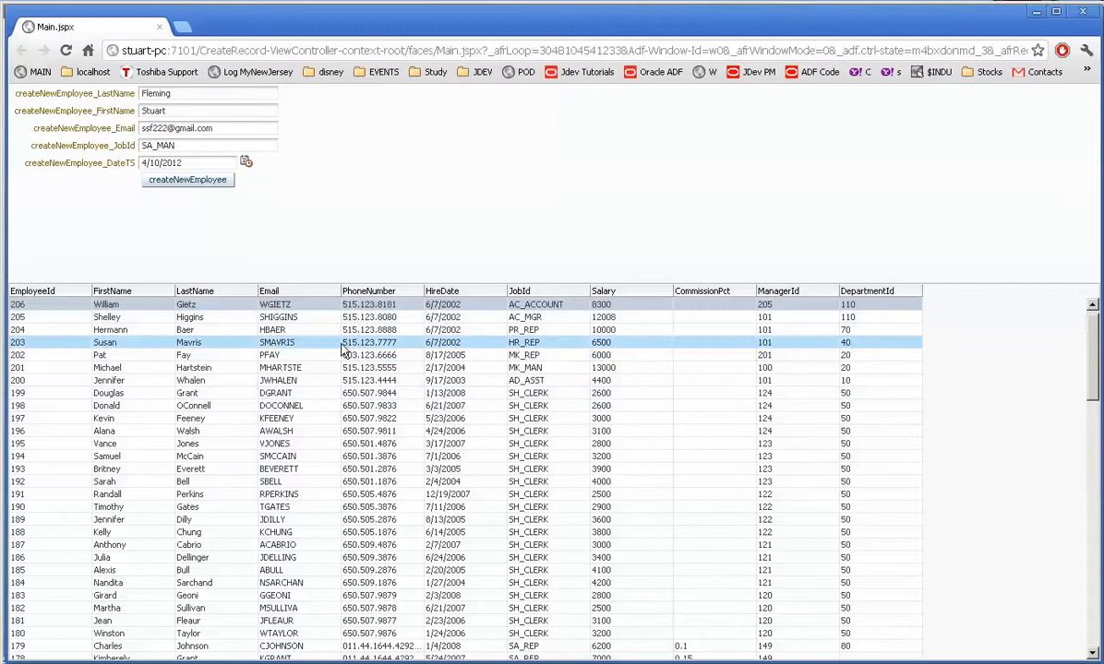
click(452, 329)
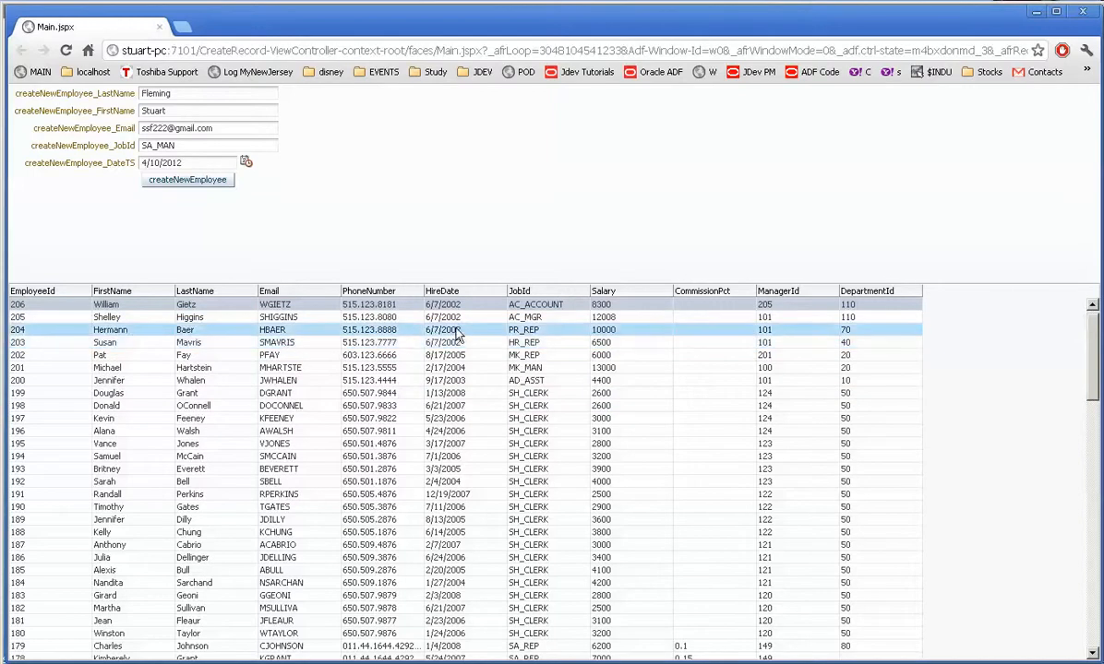